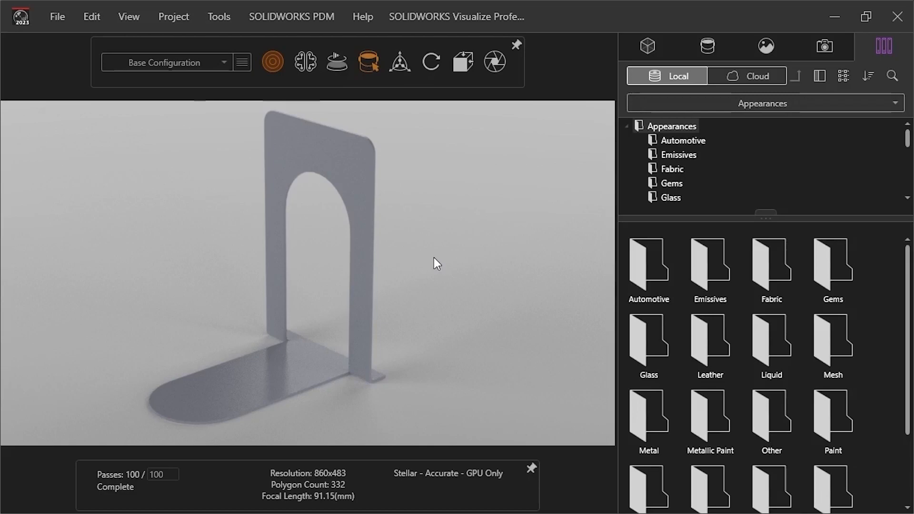
pyautogui.moveTo(592, 130)
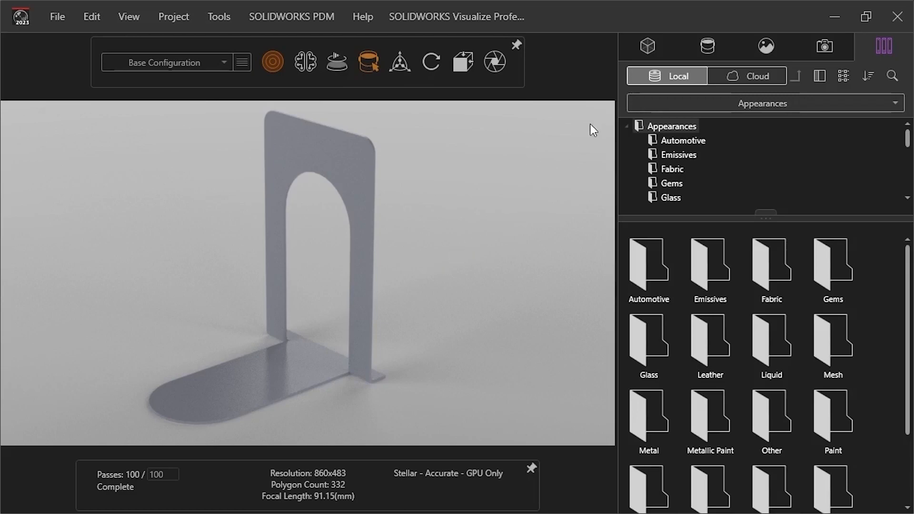
# Step: Show the project's own empty appearance list and the options for creating a new appearance
pyautogui.click(707, 46)
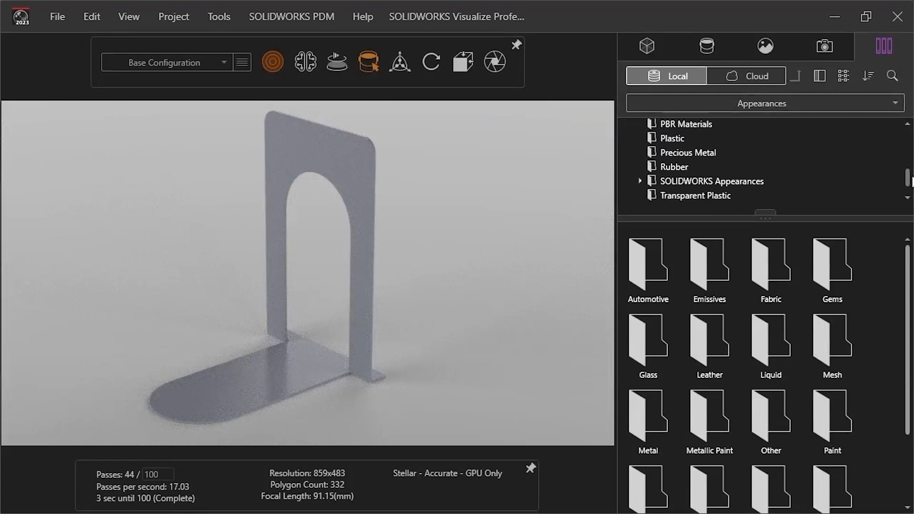
pyautogui.scroll(-3)
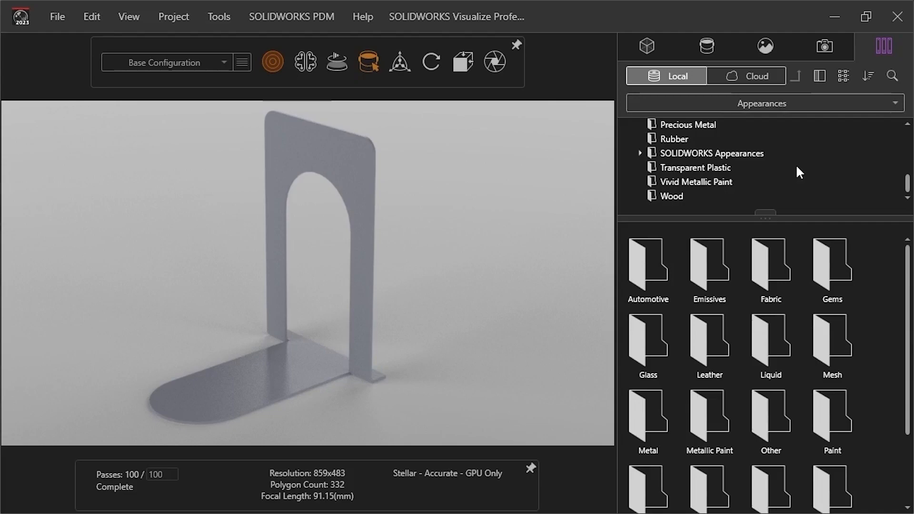
pyautogui.moveTo(707, 46)
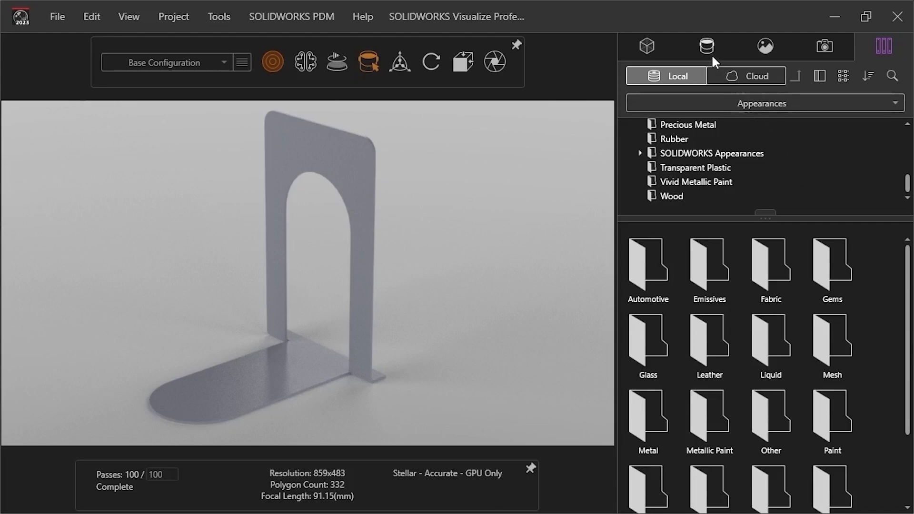
pyautogui.click(707, 46)
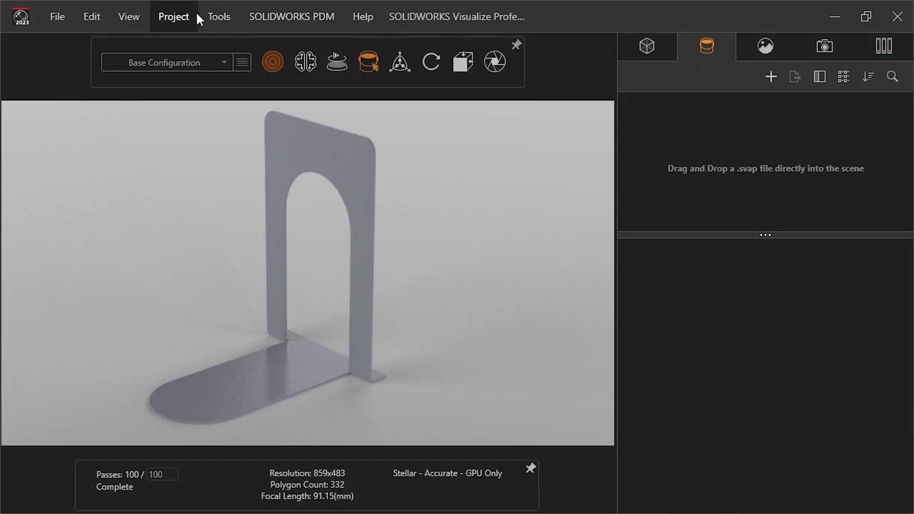
pyautogui.click(174, 17)
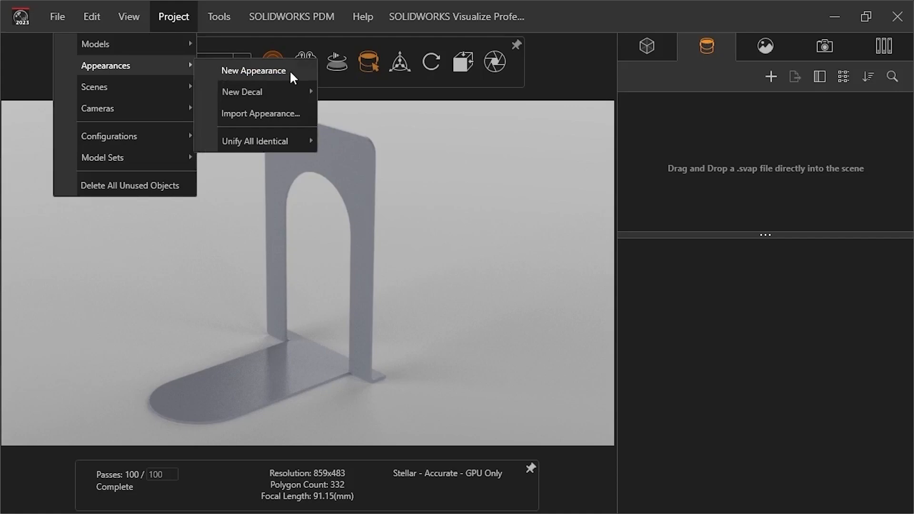
pyautogui.moveTo(341, 99)
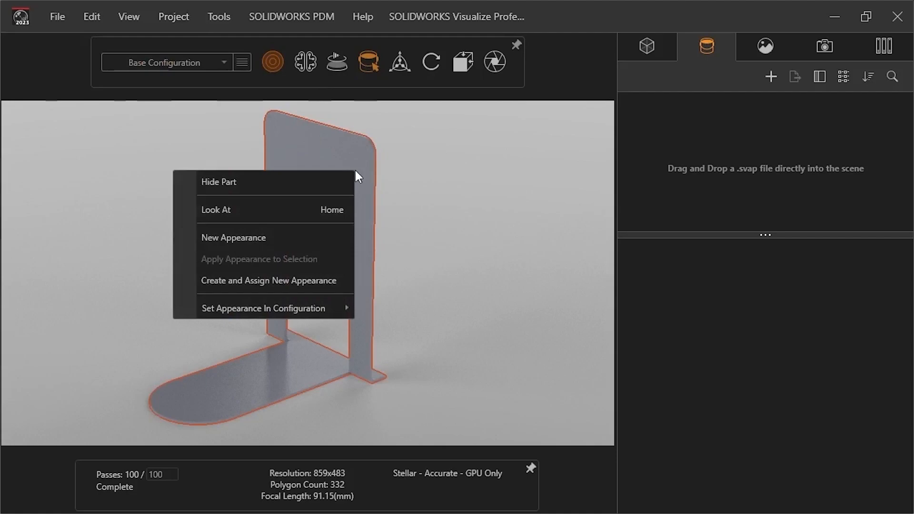
pyautogui.moveTo(338, 240)
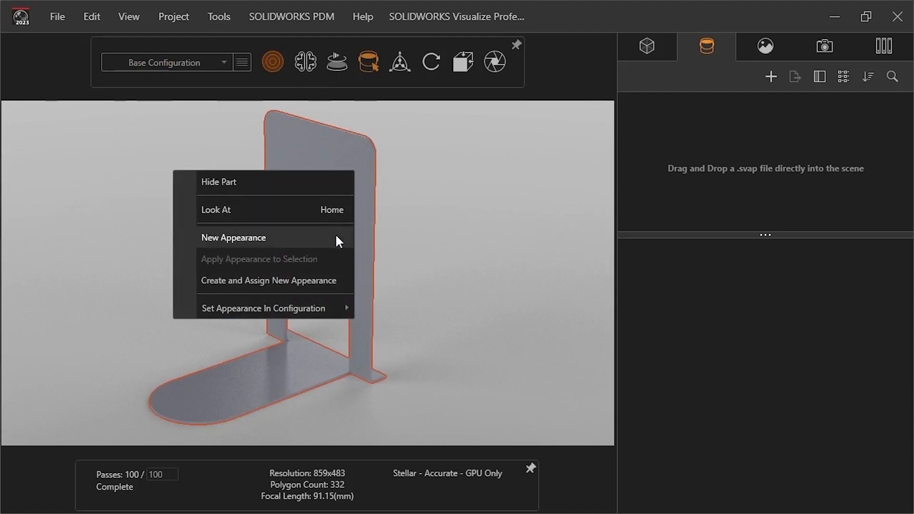
pyautogui.moveTo(338, 278)
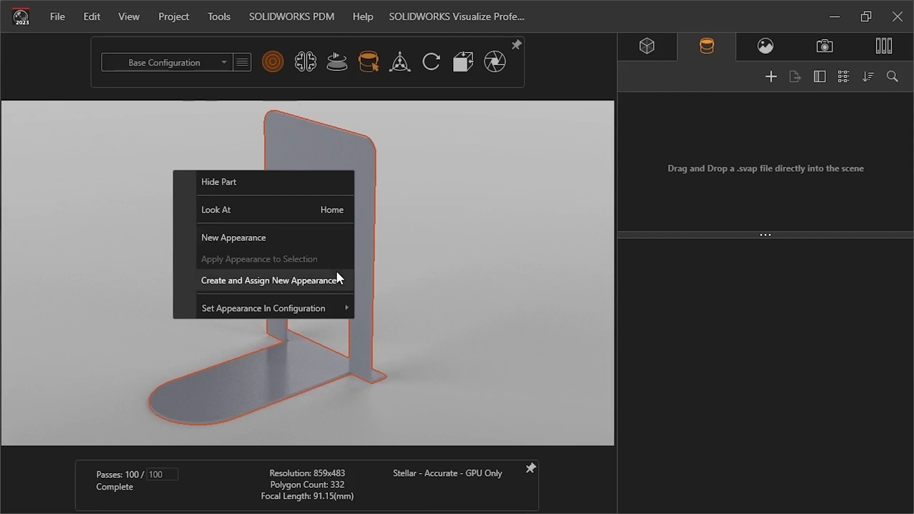
pyautogui.moveTo(363, 291)
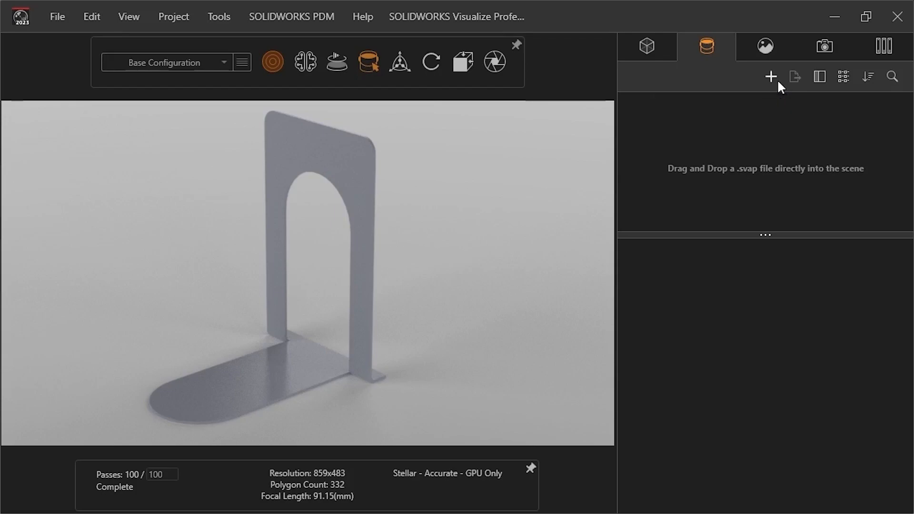
# Step: Add a new appearance on the bookend and rename it 'Body Color'
pyautogui.click(770, 77)
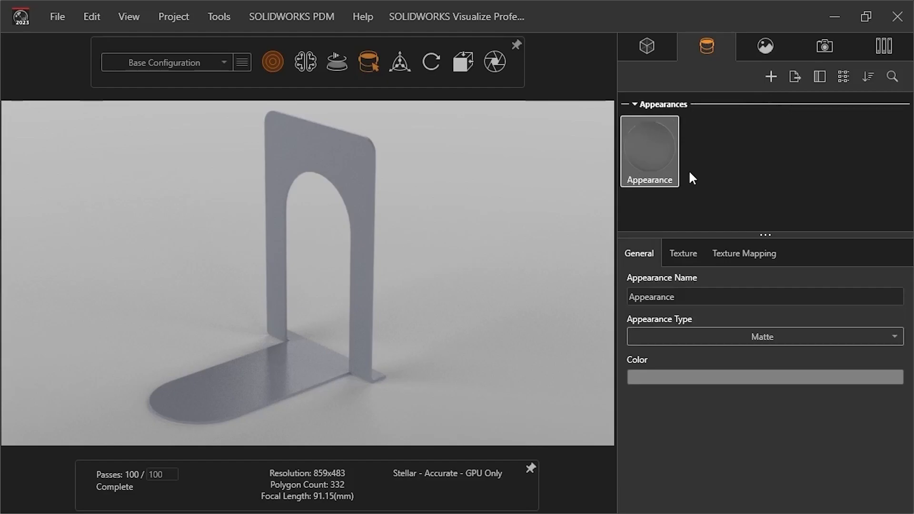
pyautogui.moveTo(662, 159)
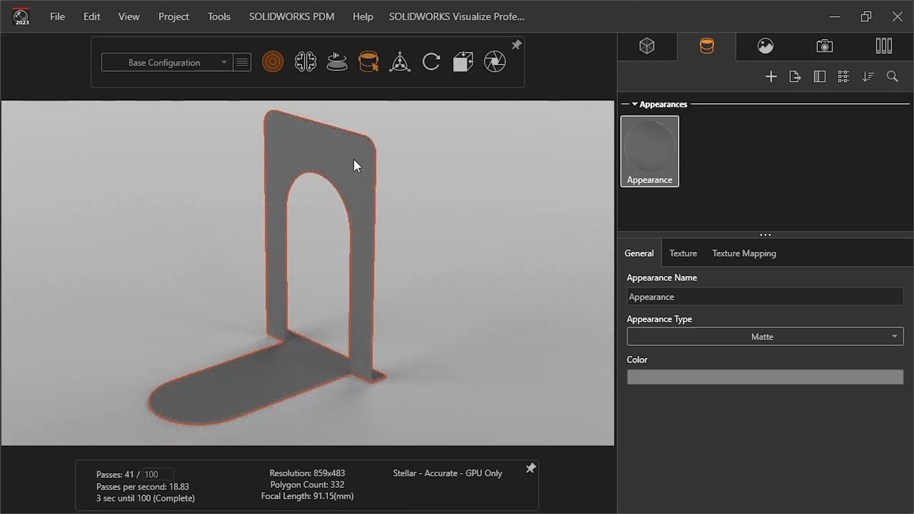
pyautogui.click(664, 297)
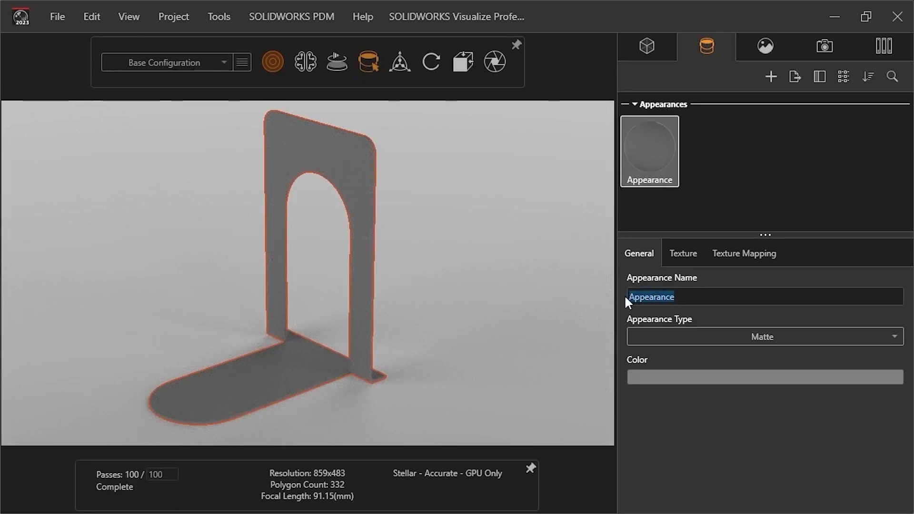
pyautogui.write('Body Colo')
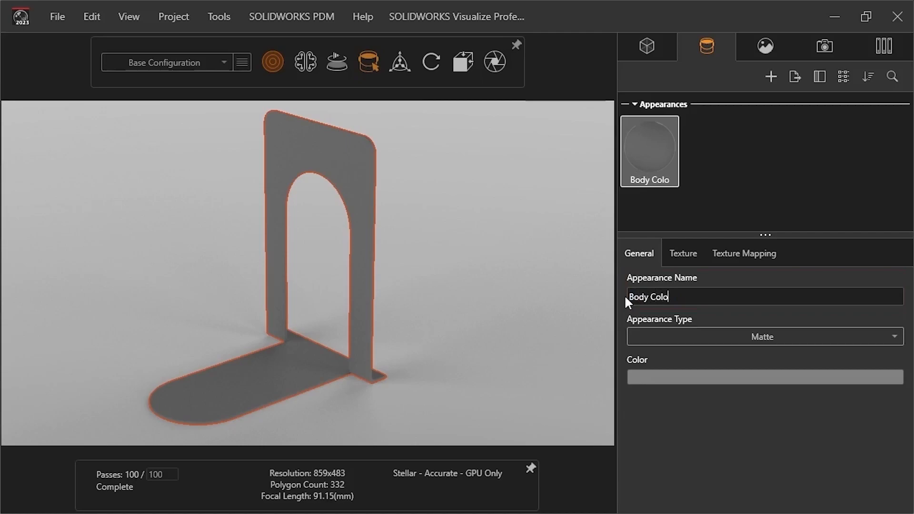
pyautogui.write('r')
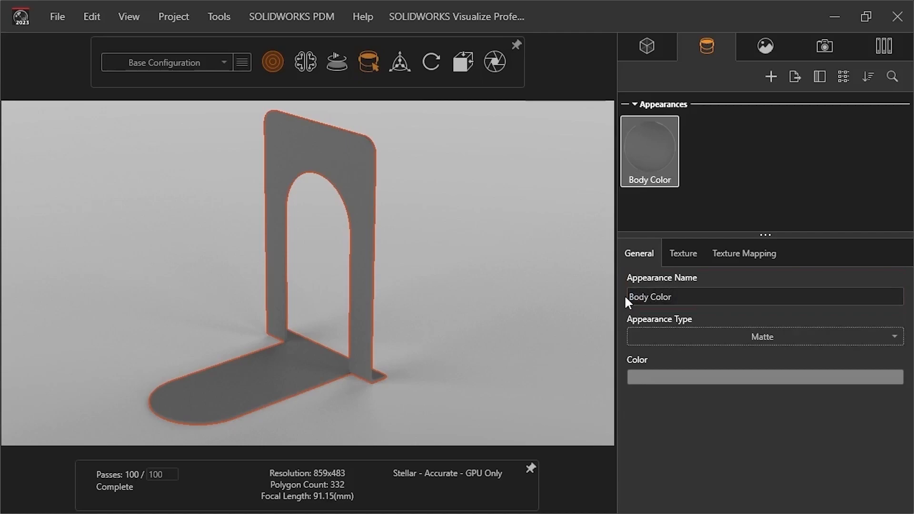
pyautogui.click(762, 337)
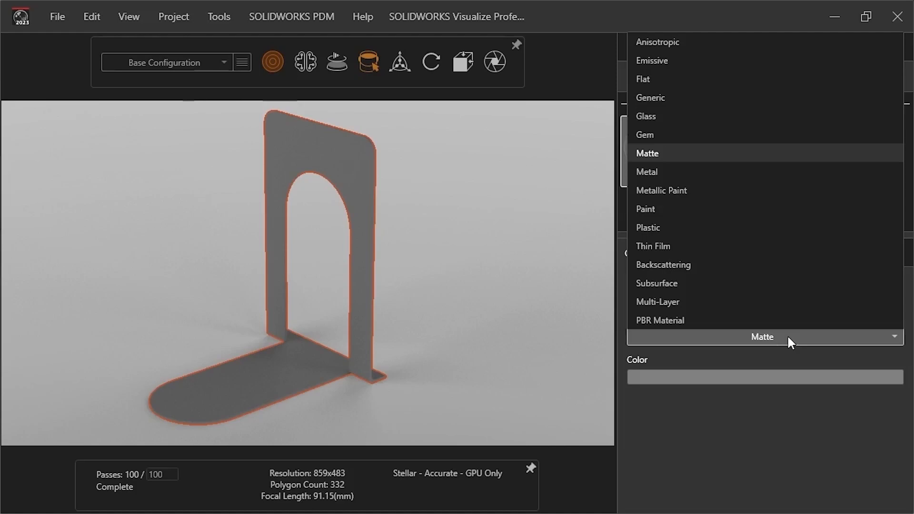
# Step: Set Body Color's type to Metal, then Metallic Paint, and review its flake and clearcoat settings
pyautogui.click(645, 171)
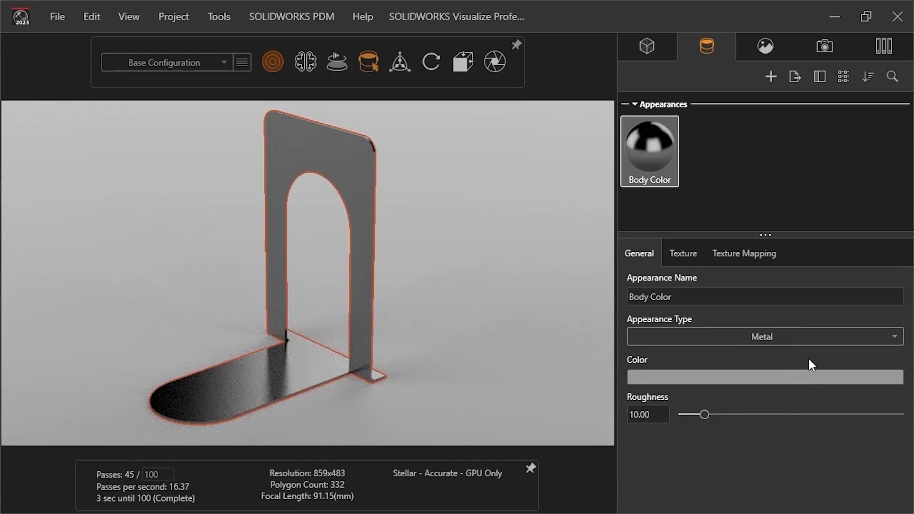
pyautogui.click(762, 336)
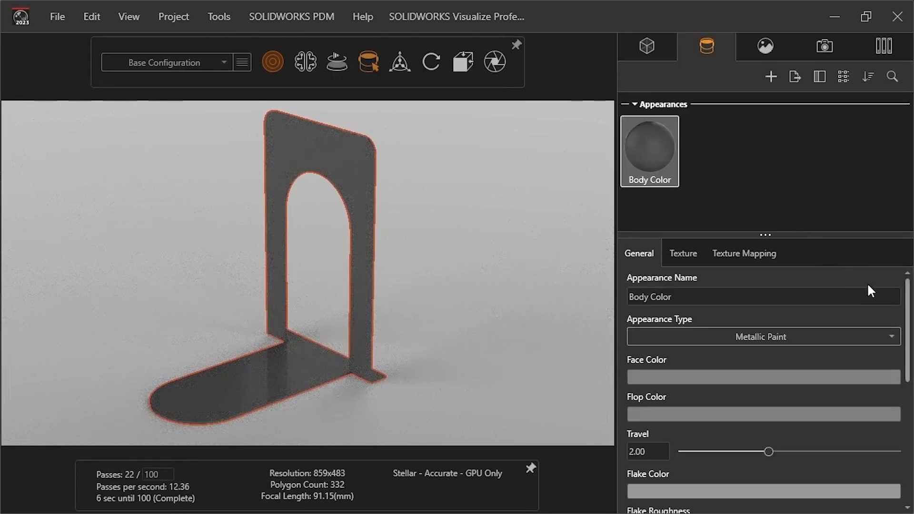
pyautogui.scroll(-3)
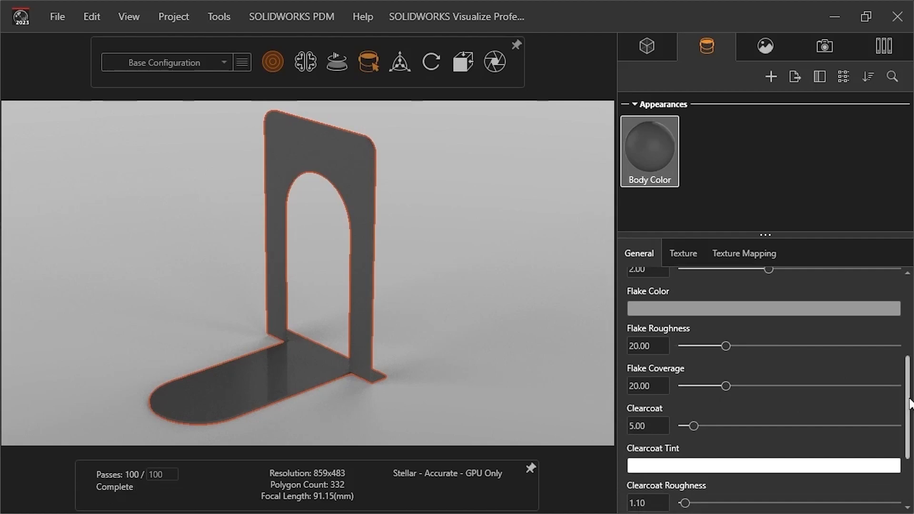
pyautogui.scroll(-3)
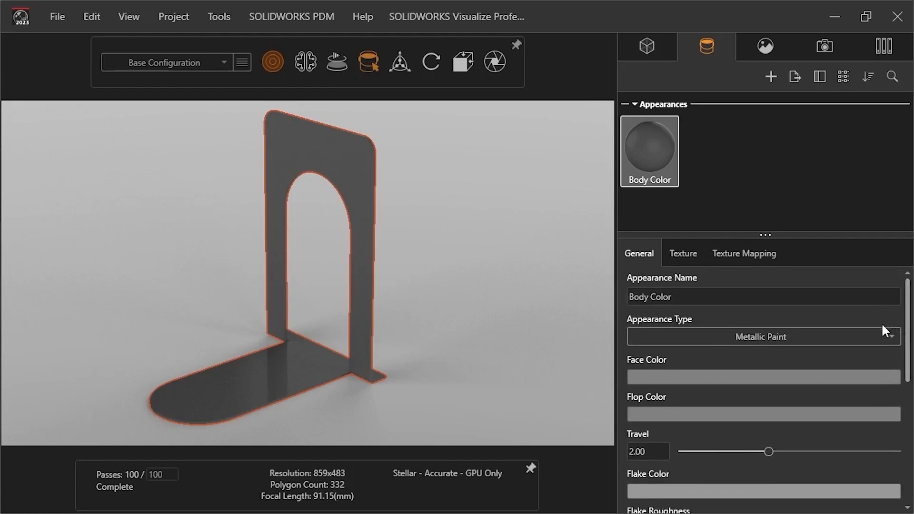
pyautogui.click(761, 336)
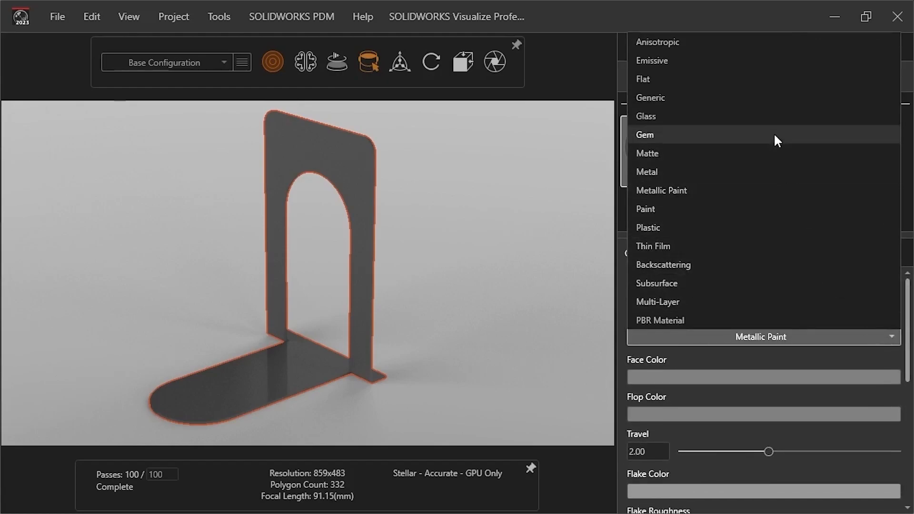
# Step: Set Body Color's type to Glass, making the bookend transparent
pyautogui.click(645, 116)
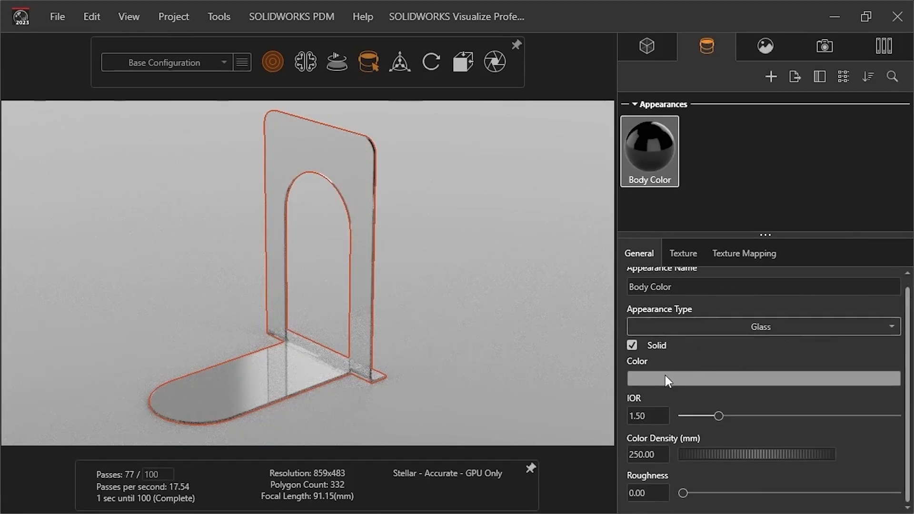
pyautogui.moveTo(673, 405)
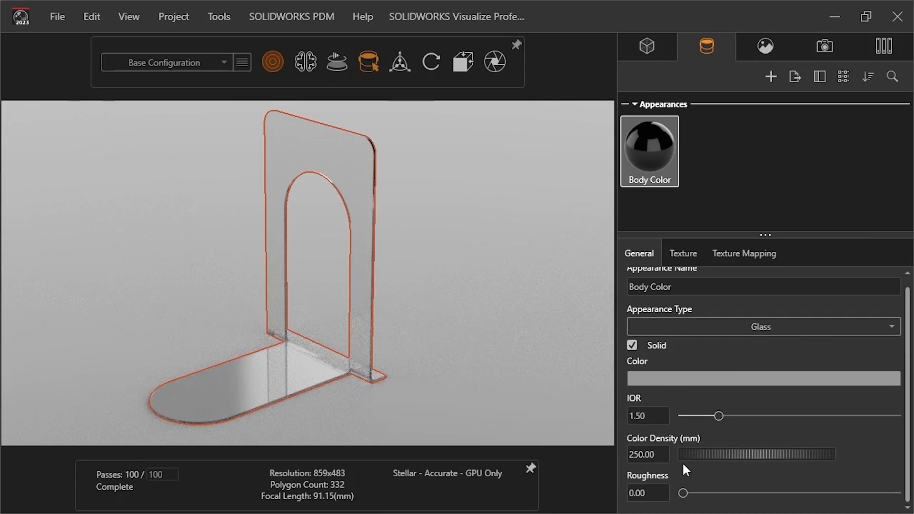
pyautogui.moveTo(682, 475)
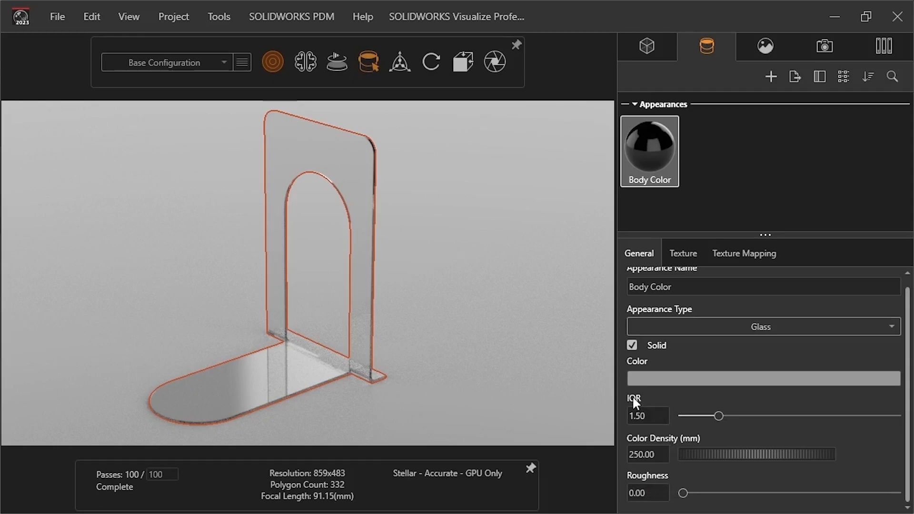
pyautogui.moveTo(633, 402)
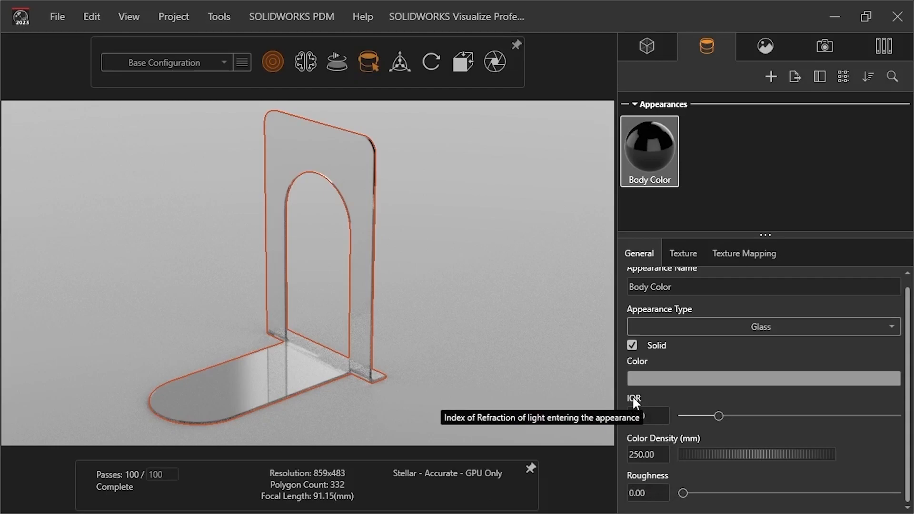
pyautogui.click(761, 327)
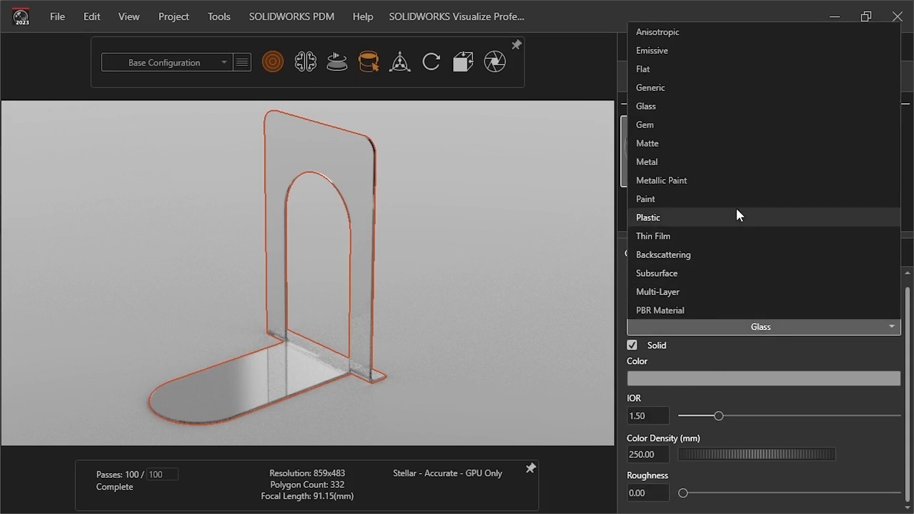
# Step: Set Body Color back to Metal and tint it from dark red to a lighter red shade
pyautogui.click(645, 162)
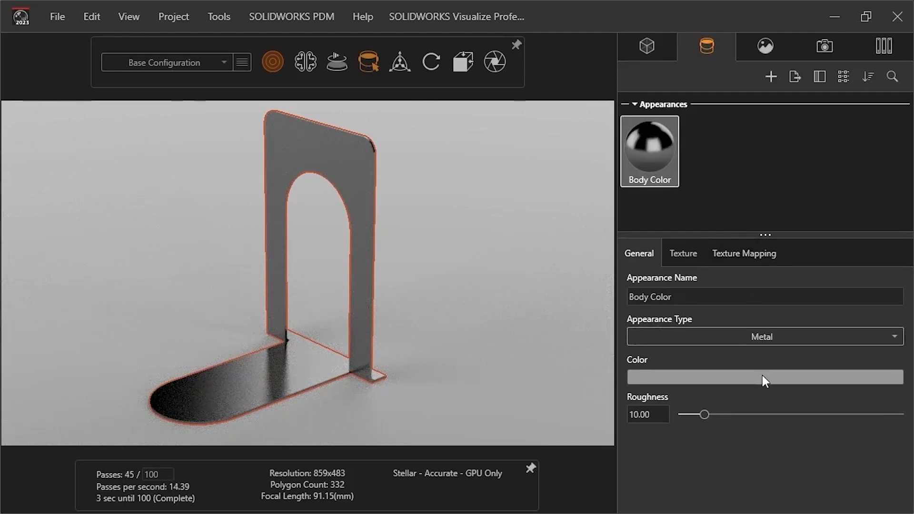
pyautogui.click(763, 377)
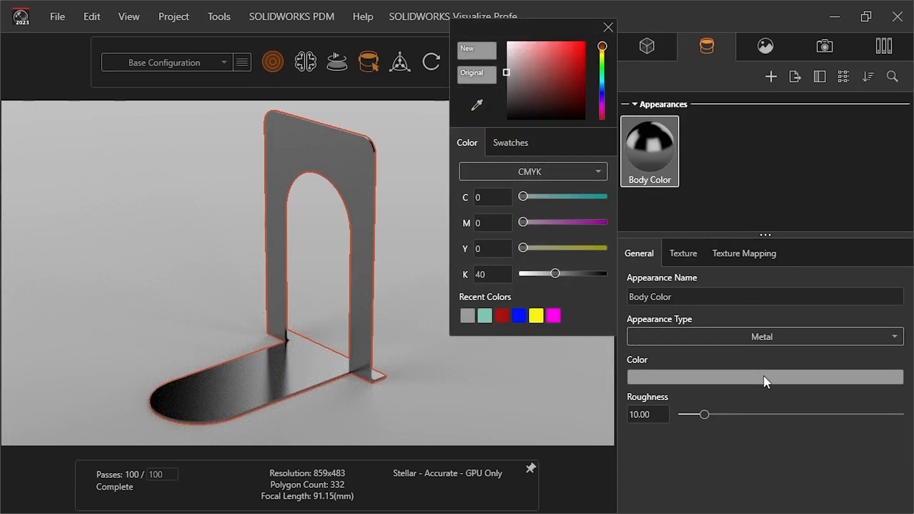
pyautogui.moveTo(612, 232)
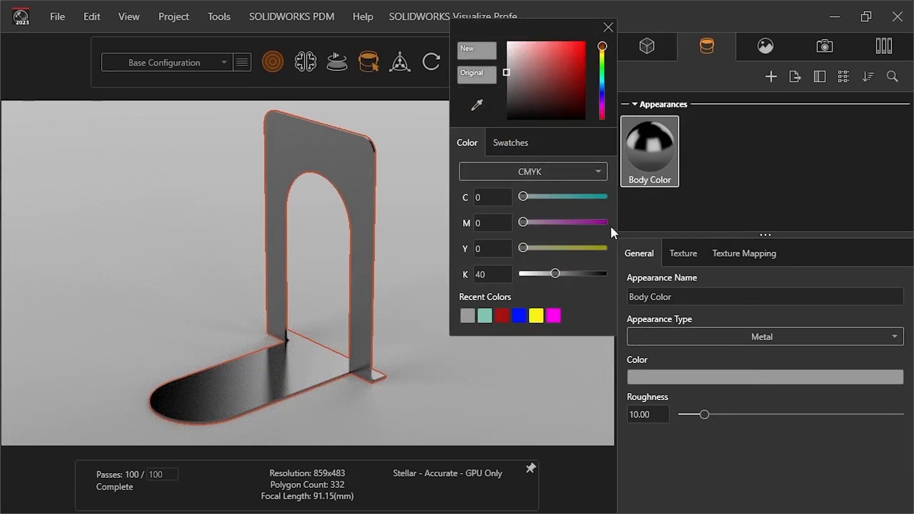
pyautogui.moveTo(488, 87)
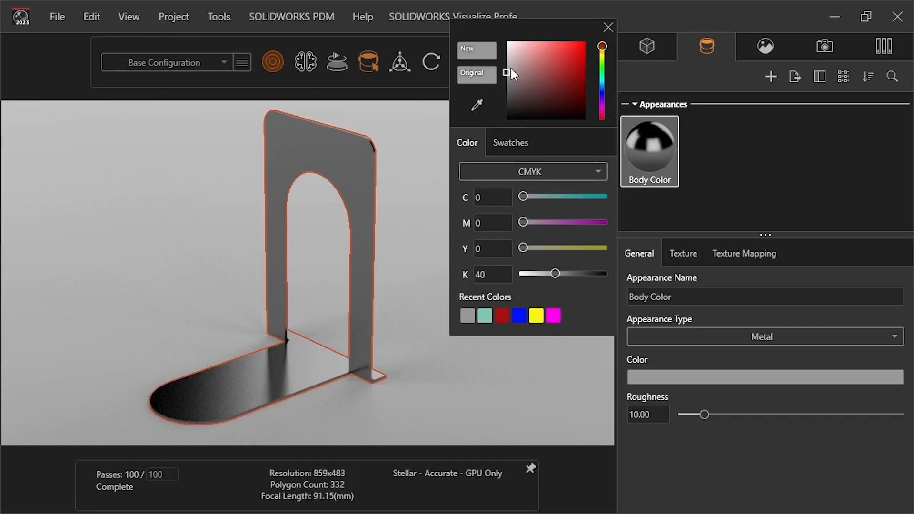
pyautogui.click(550, 74)
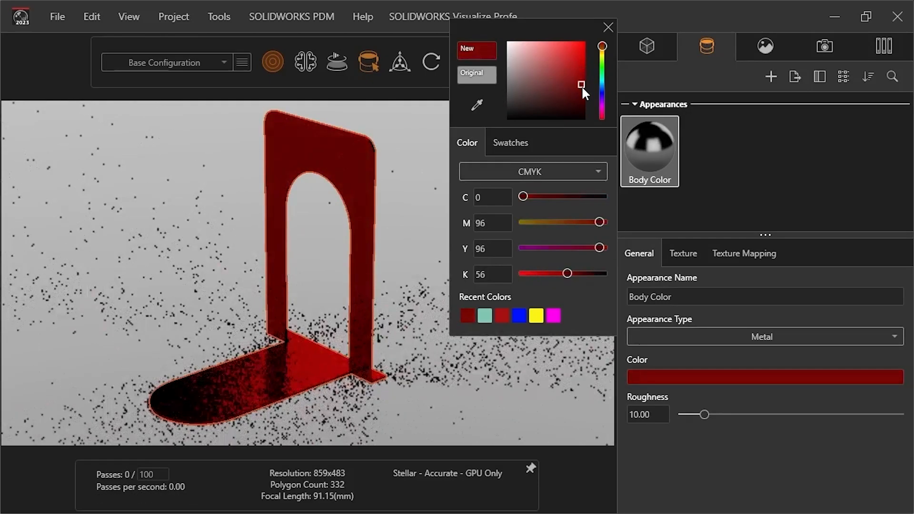
pyautogui.click(552, 55)
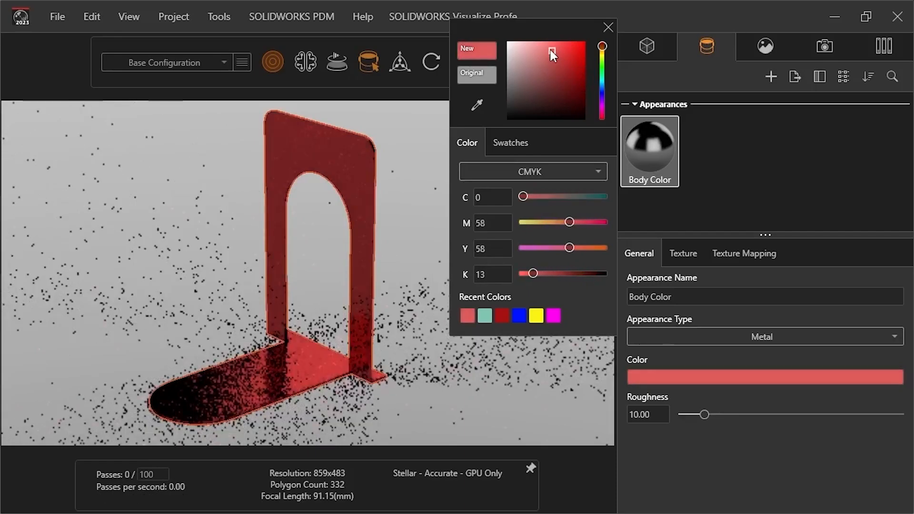
pyautogui.moveTo(568, 222); pyautogui.dragTo(562, 222)
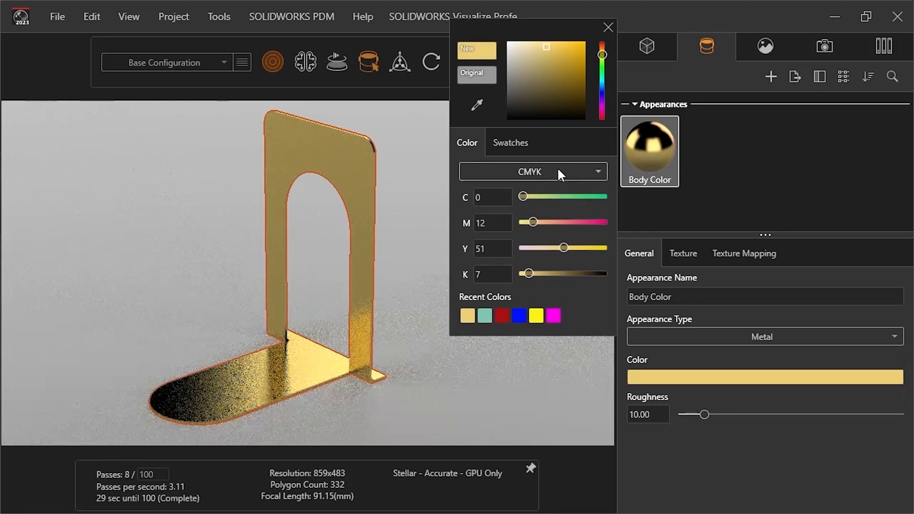
# Step: View the Body Color values as HSV, then RGB, then return to CMYK
pyautogui.click(531, 172)
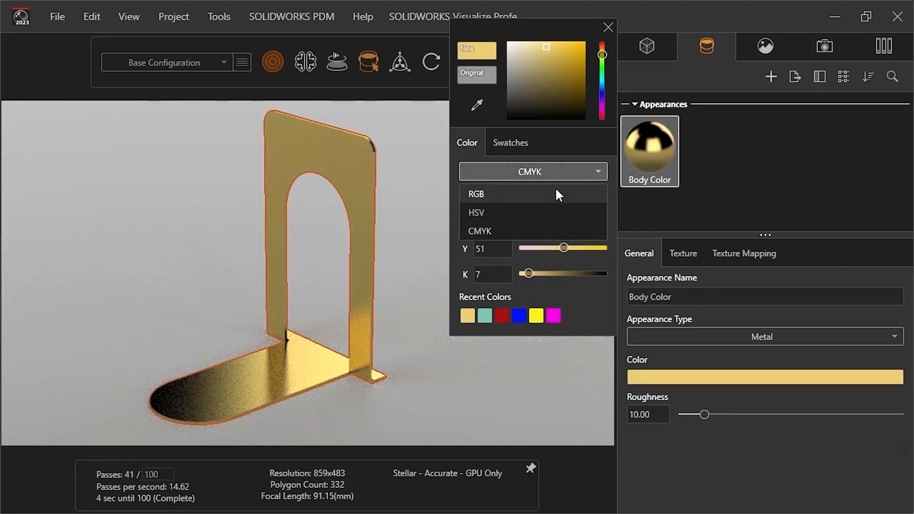
pyautogui.moveTo(557, 216)
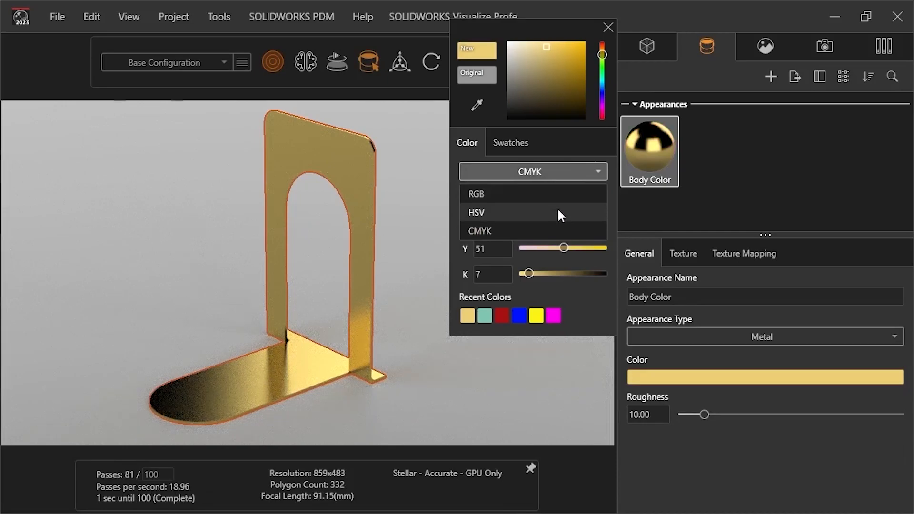
pyautogui.click(476, 213)
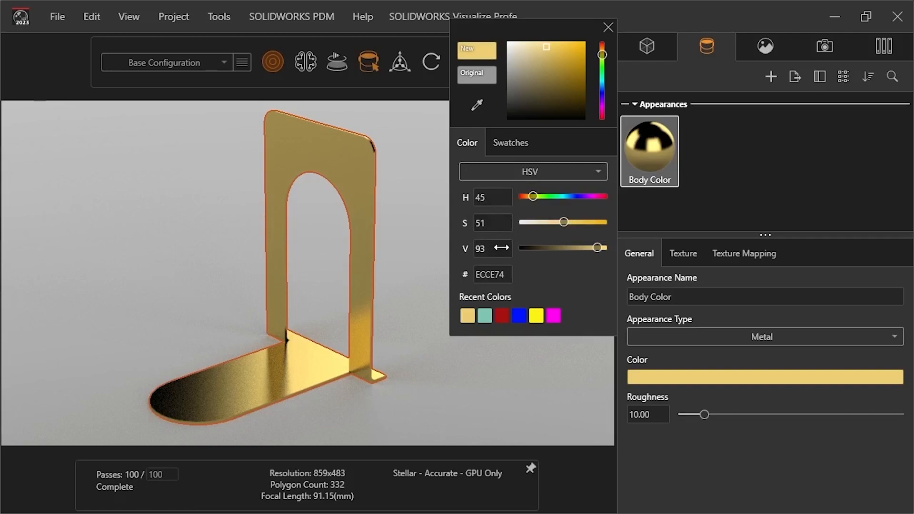
pyautogui.click(531, 171)
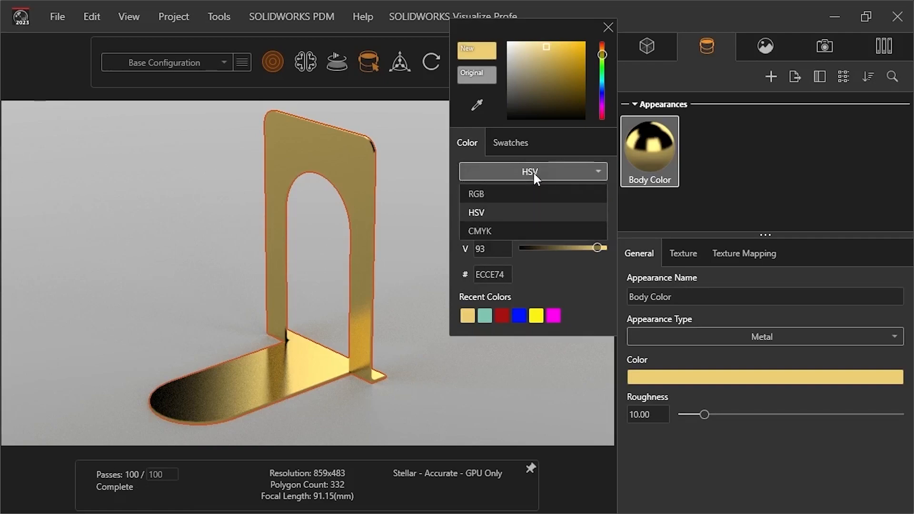
pyautogui.click(475, 193)
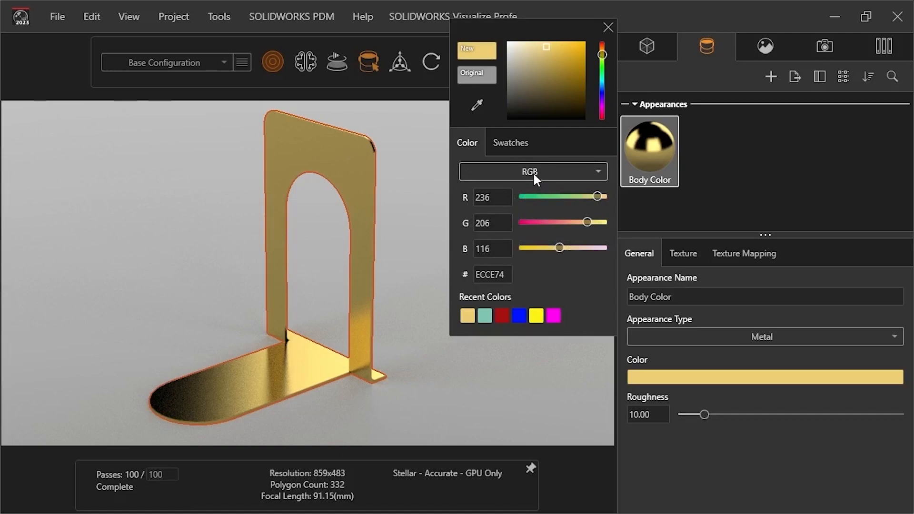
pyautogui.click(531, 171)
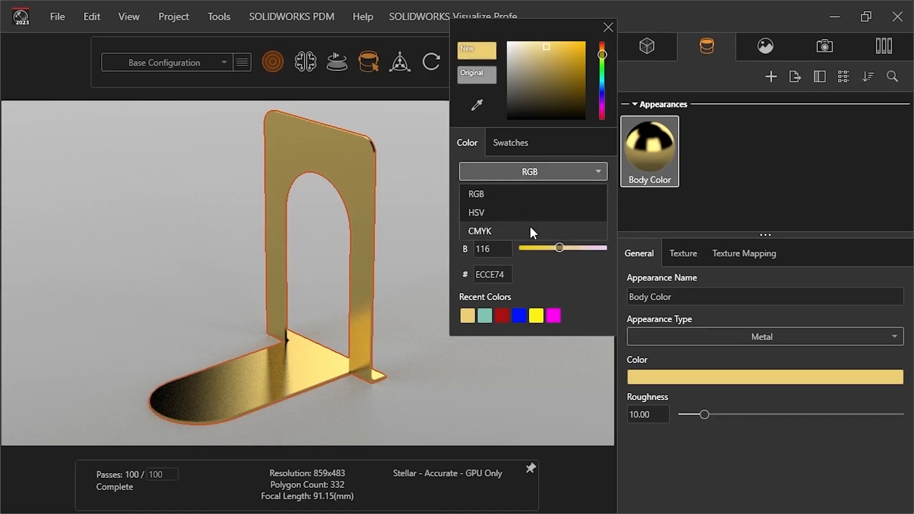
pyautogui.click(478, 230)
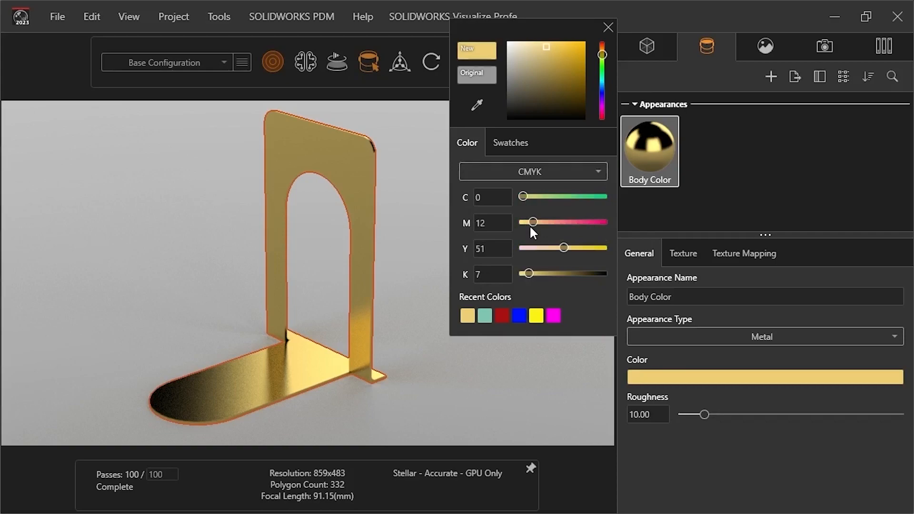
pyautogui.moveTo(486, 123)
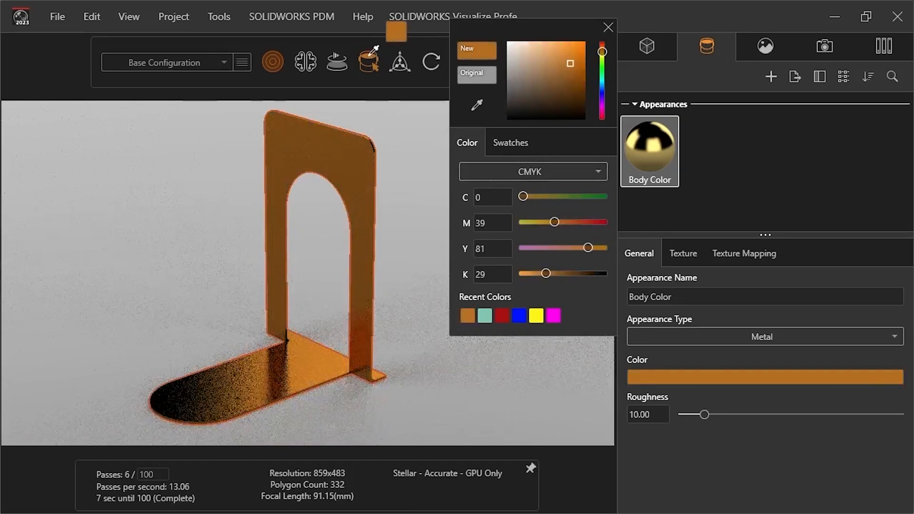
# Step: Sample Body Color from the screen with the eyedropper: a brown, a grey, then another scene colour
pyautogui.click(559, 95)
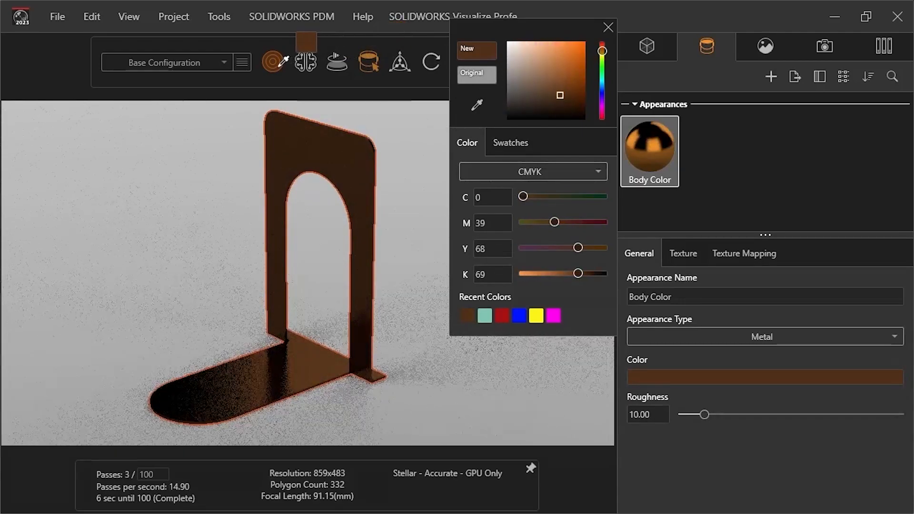
pyautogui.click(507, 82)
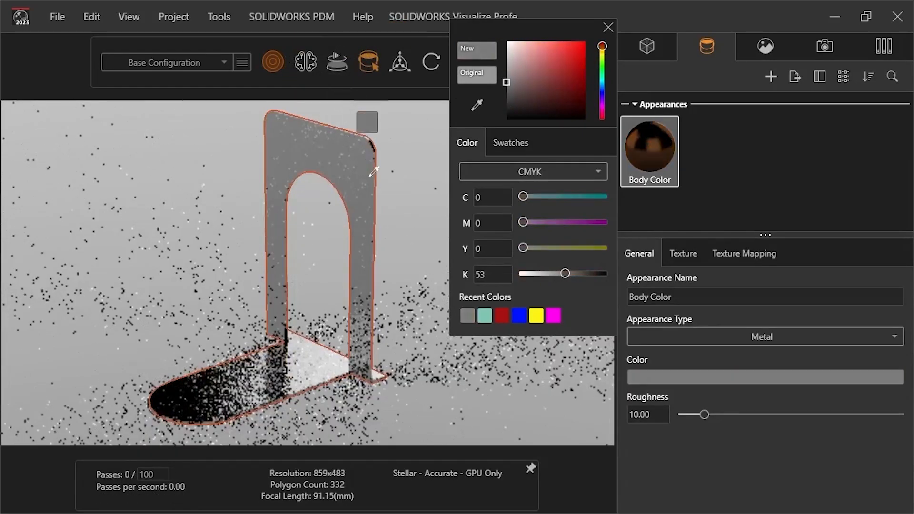
pyautogui.click(575, 68)
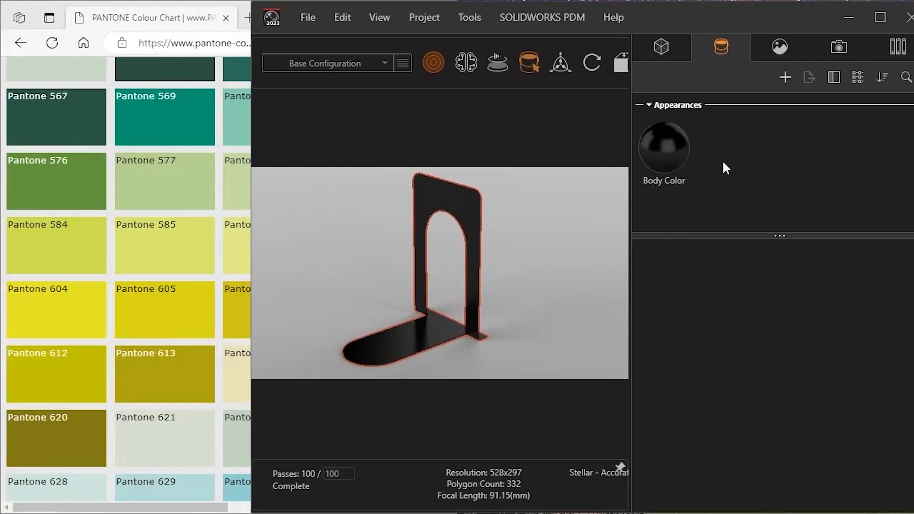
# Step: Set Body Color to a green sampled from the Pantone chart in the browser, then maximize Visualize
pyautogui.click(663, 151)
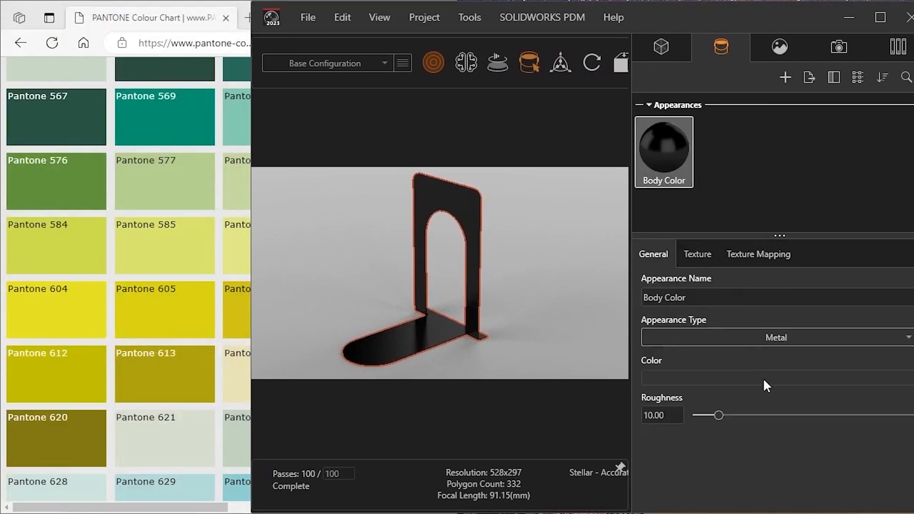
pyautogui.click(769, 378)
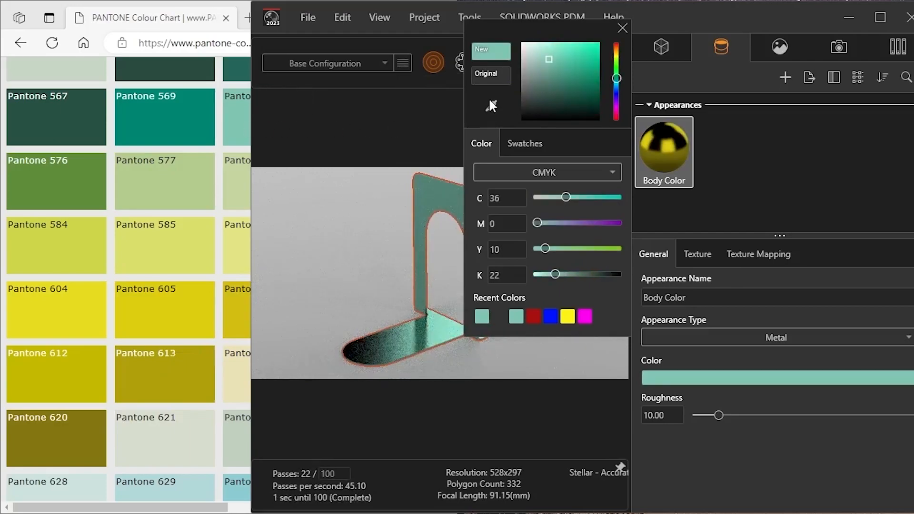
pyautogui.click(55, 181)
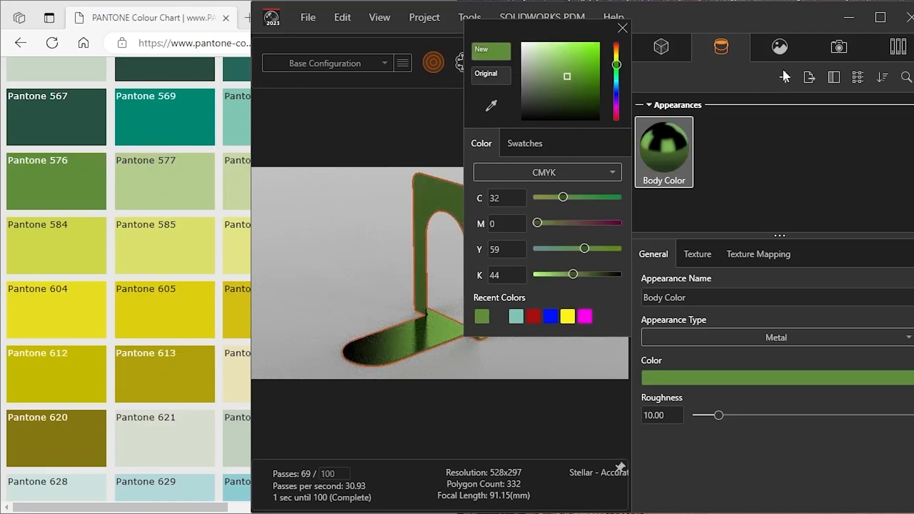
pyautogui.click(864, 16)
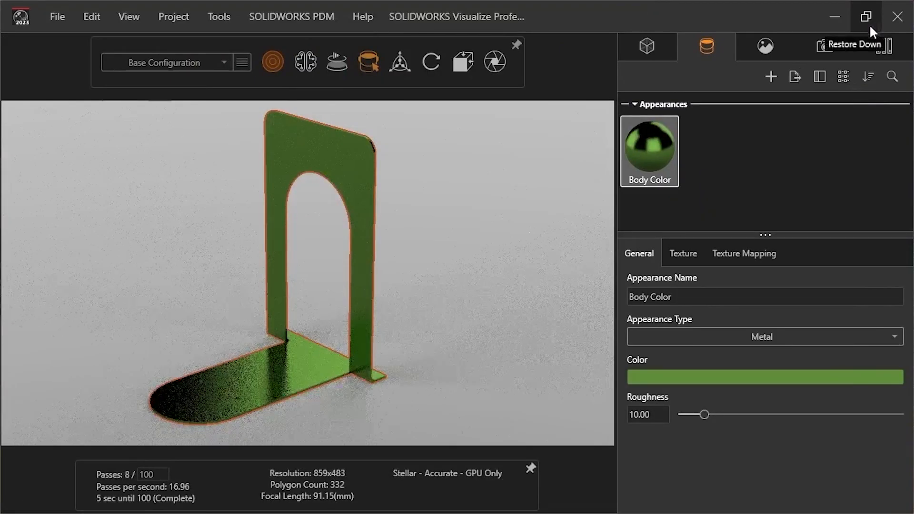
# Step: Create a swatch palette named 'Bookend' and add the current green as its first swatch
pyautogui.click(764, 377)
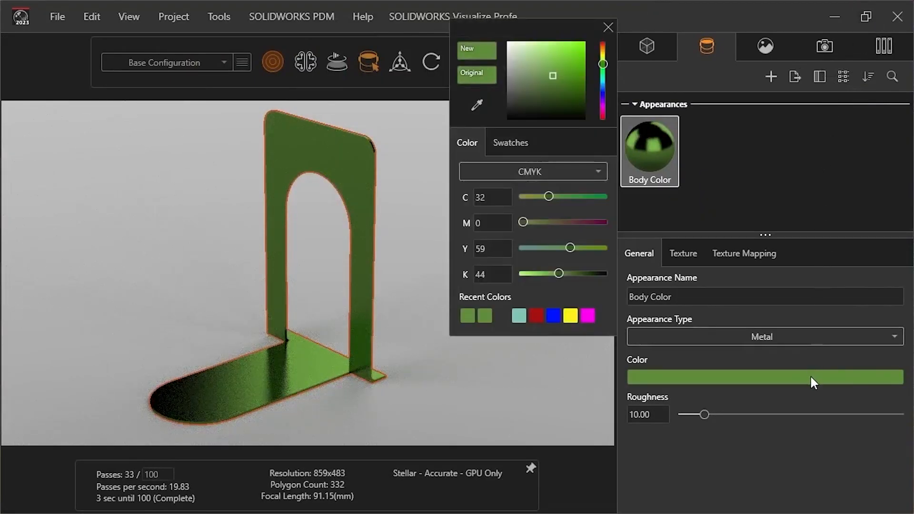
pyautogui.click(509, 141)
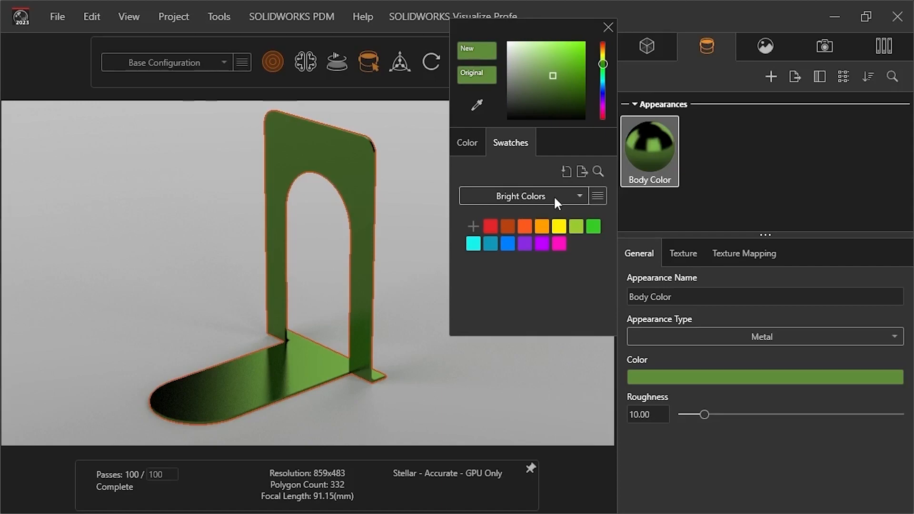
pyautogui.click(597, 196)
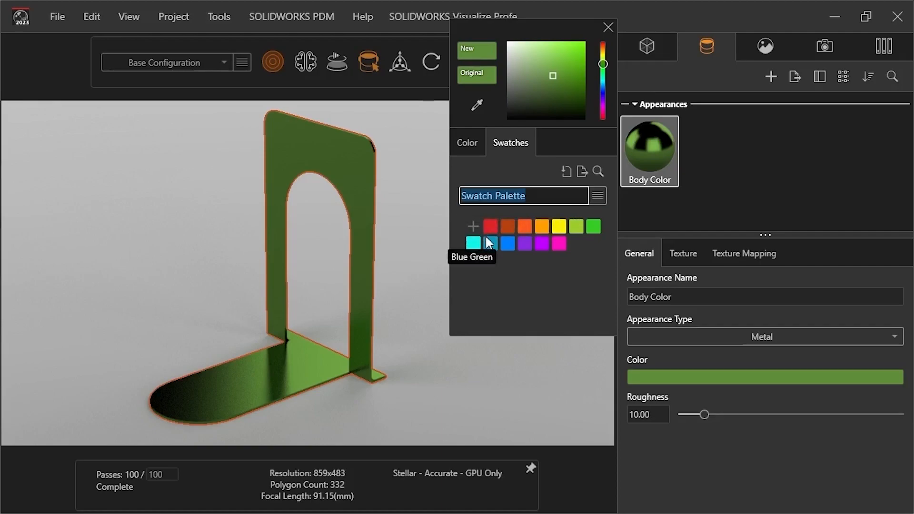
pyautogui.write('Bookend')
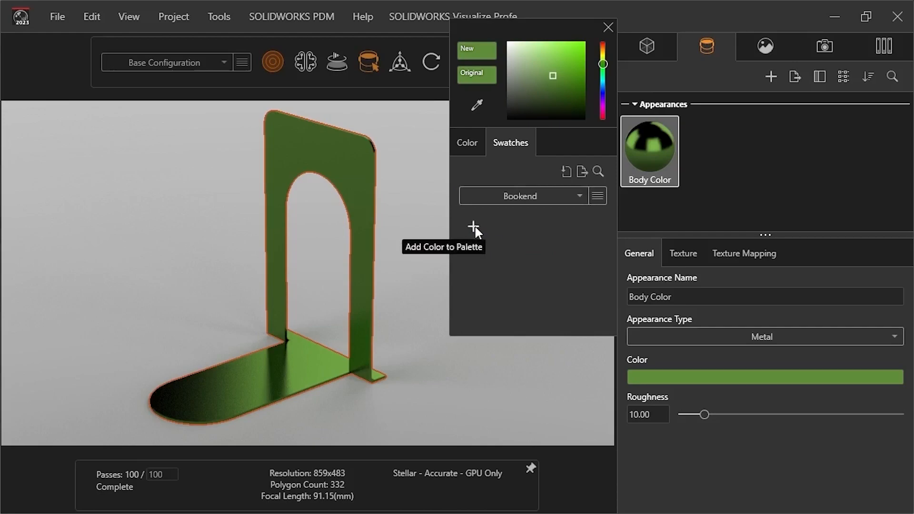
pyautogui.click(473, 227)
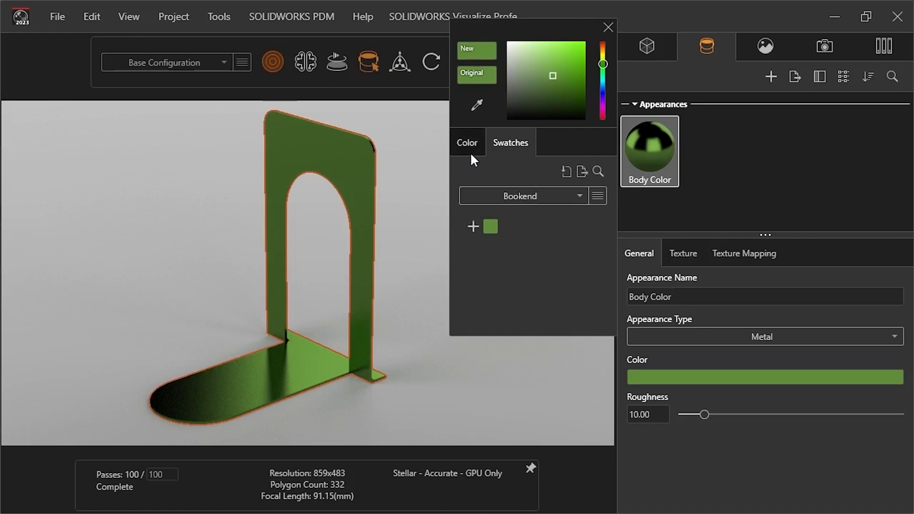
# Step: Apply the teal-green from Recent Colors as the bookend's Body Color
pyautogui.click(467, 142)
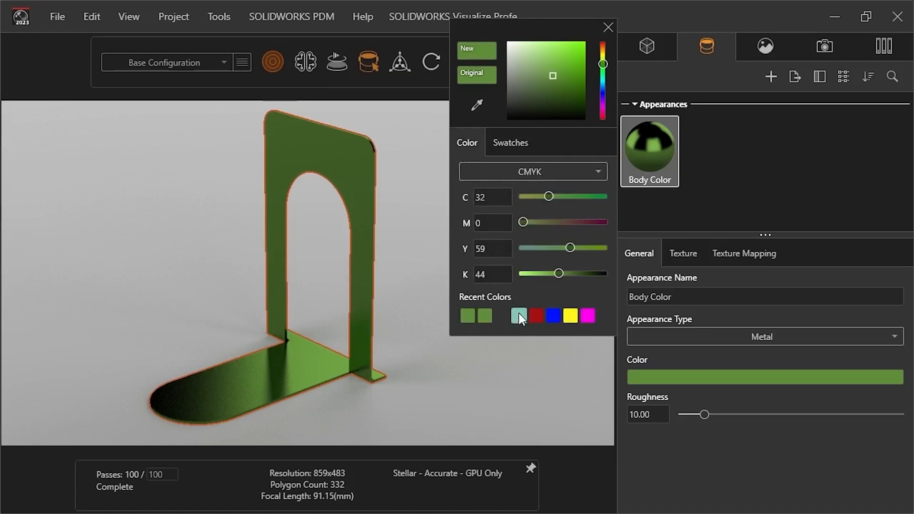
pyautogui.click(518, 315)
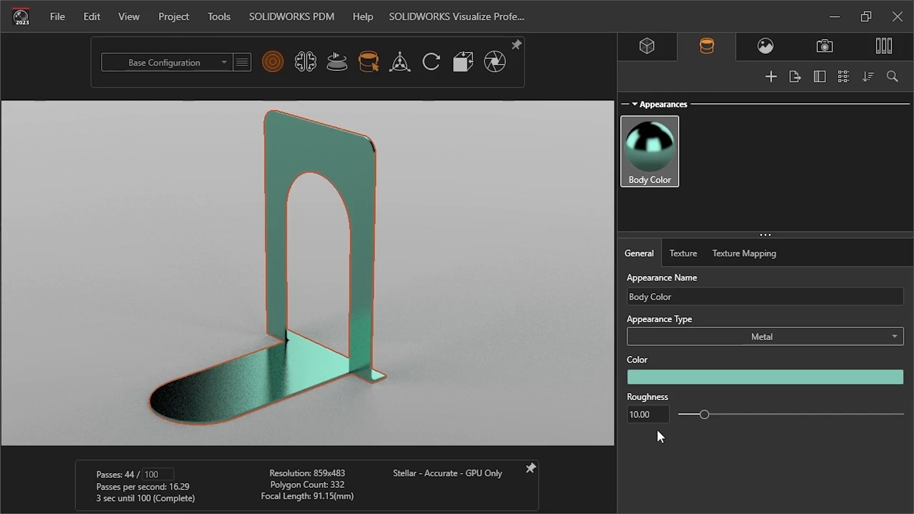
# Step: Raise the Body Color roughness to its maximum of 100 for a matte teal finish
pyautogui.moveTo(702, 414); pyautogui.dragTo(726, 414)
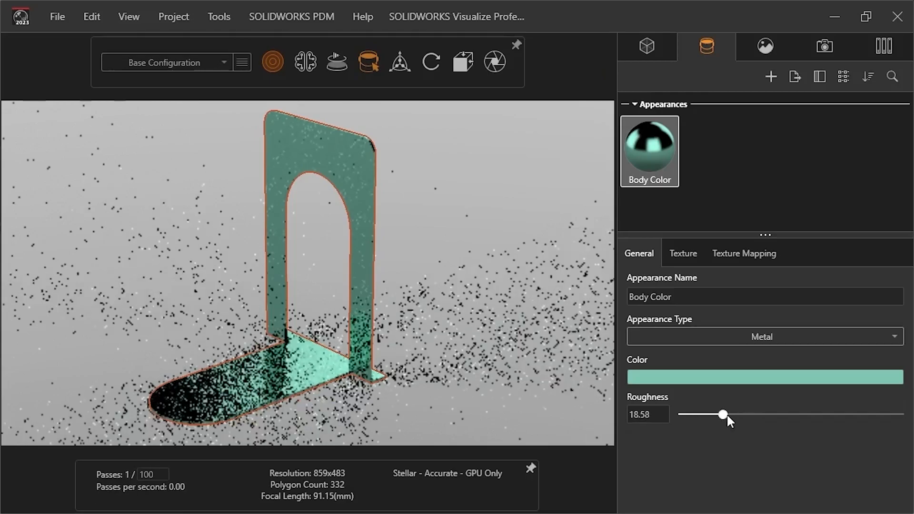
pyautogui.moveTo(725, 416); pyautogui.dragTo(900, 414)
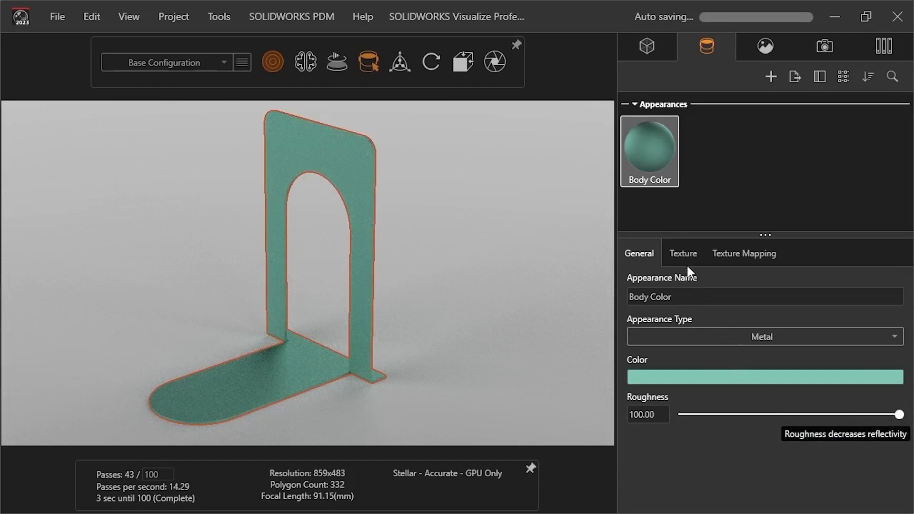
pyautogui.click(682, 253)
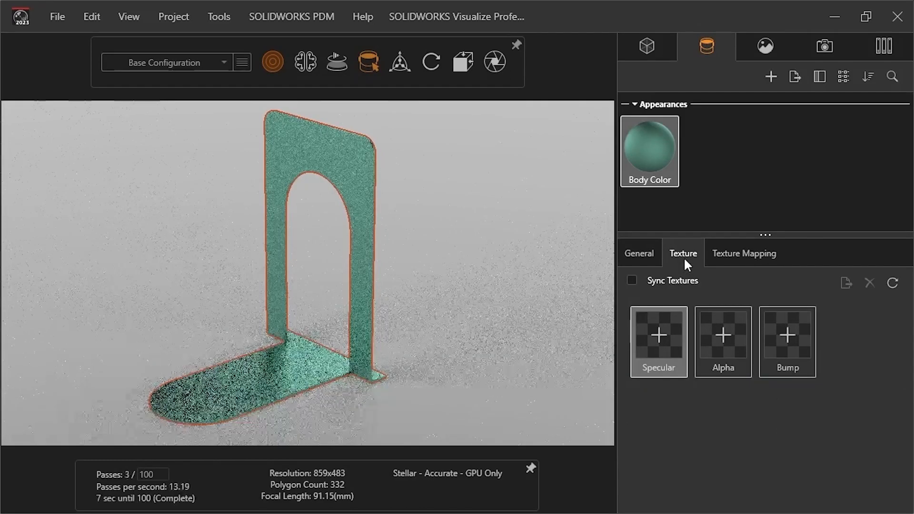